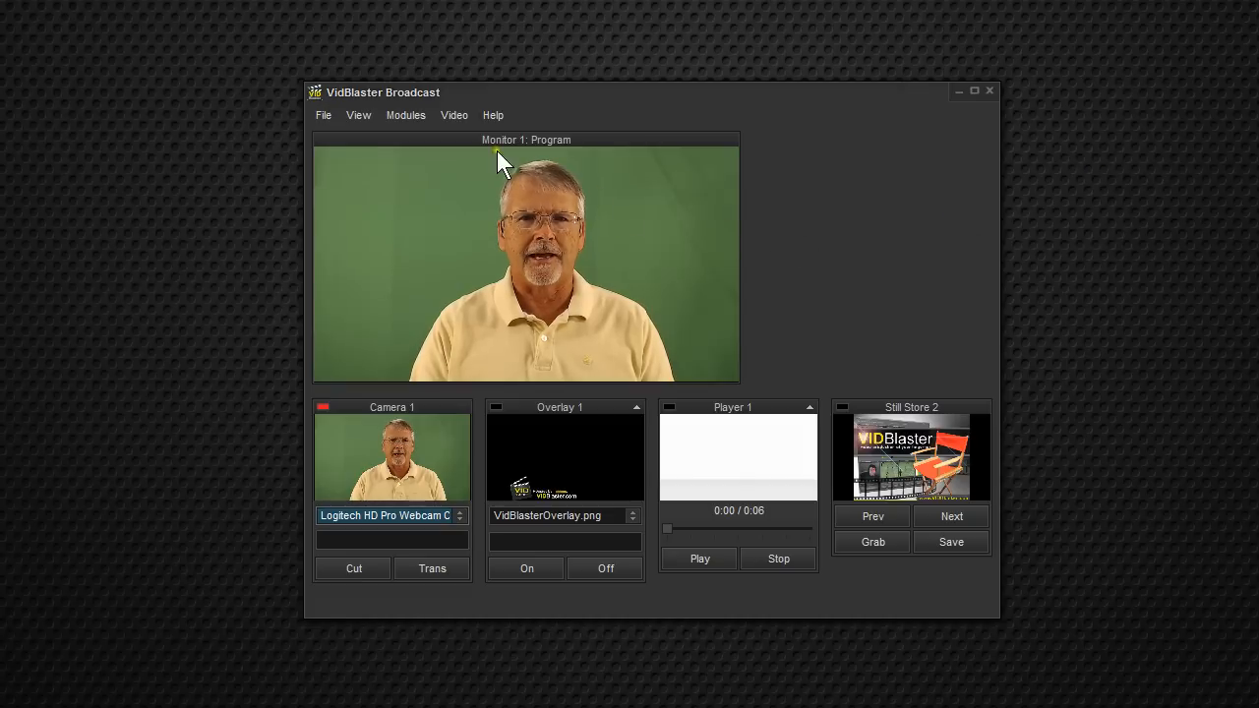
Add an Effect module, Effect 1, to the production layout from the Modules menu.
click(405, 115)
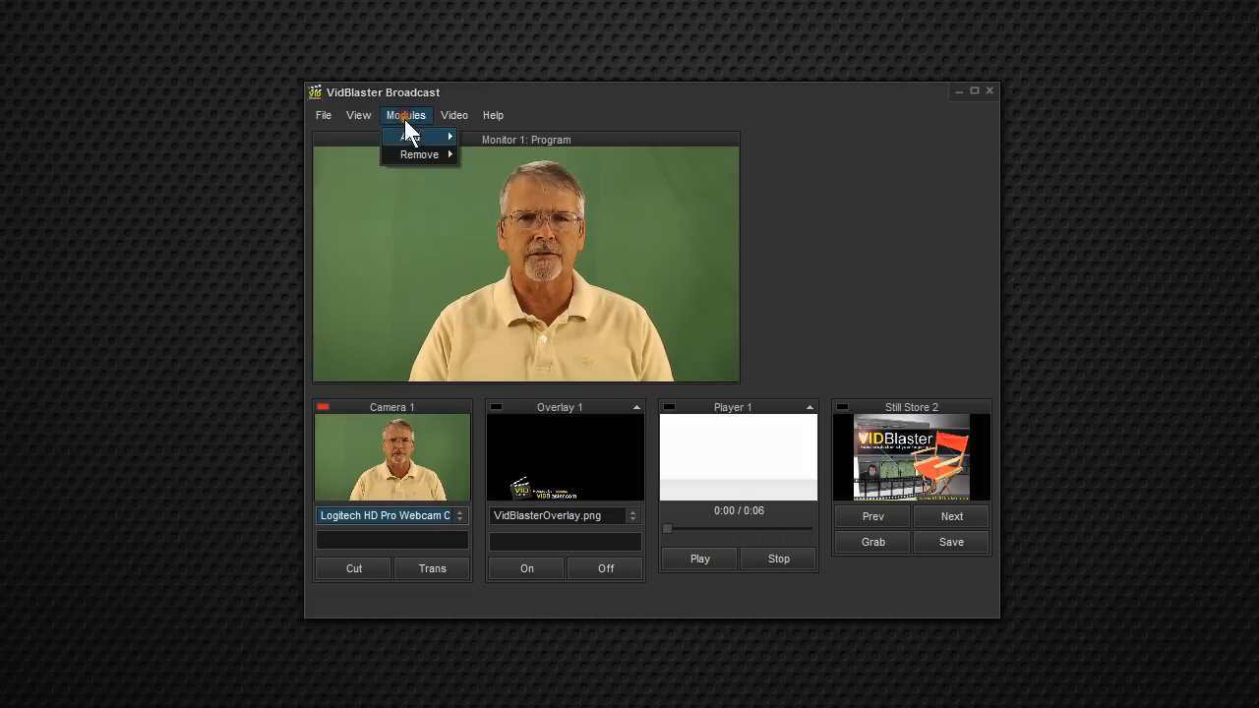
mouse_move(410, 137)
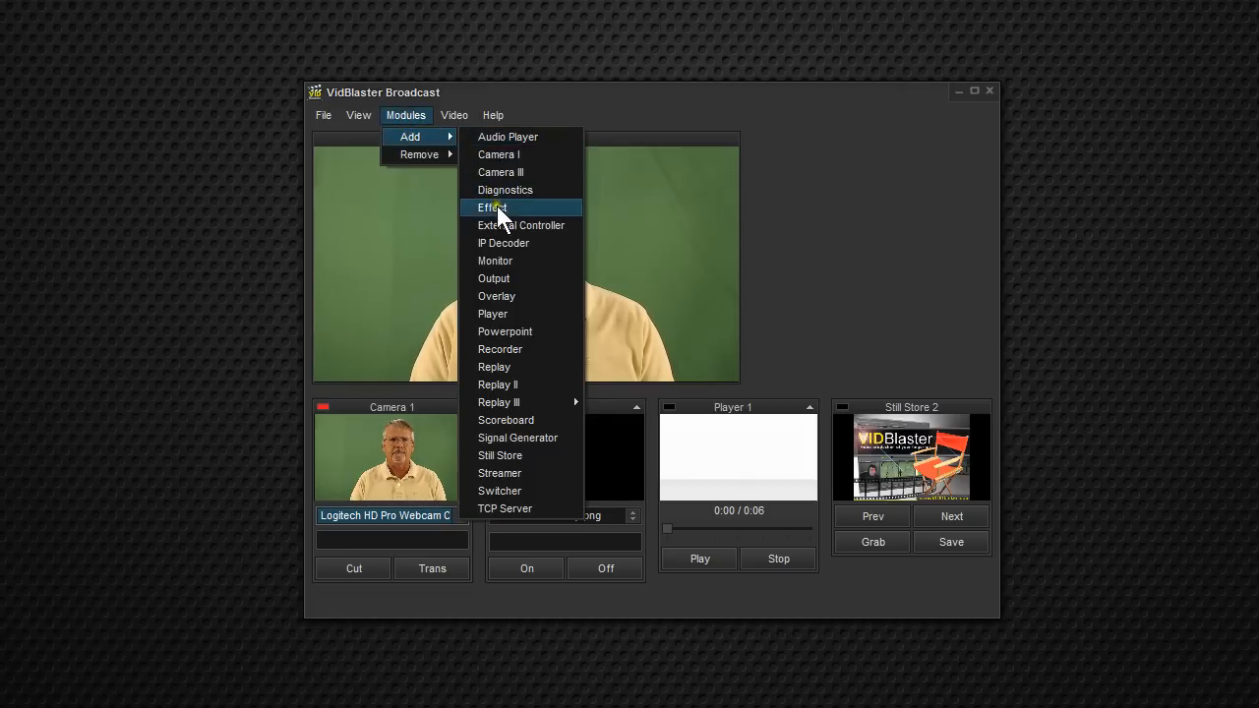
click(491, 208)
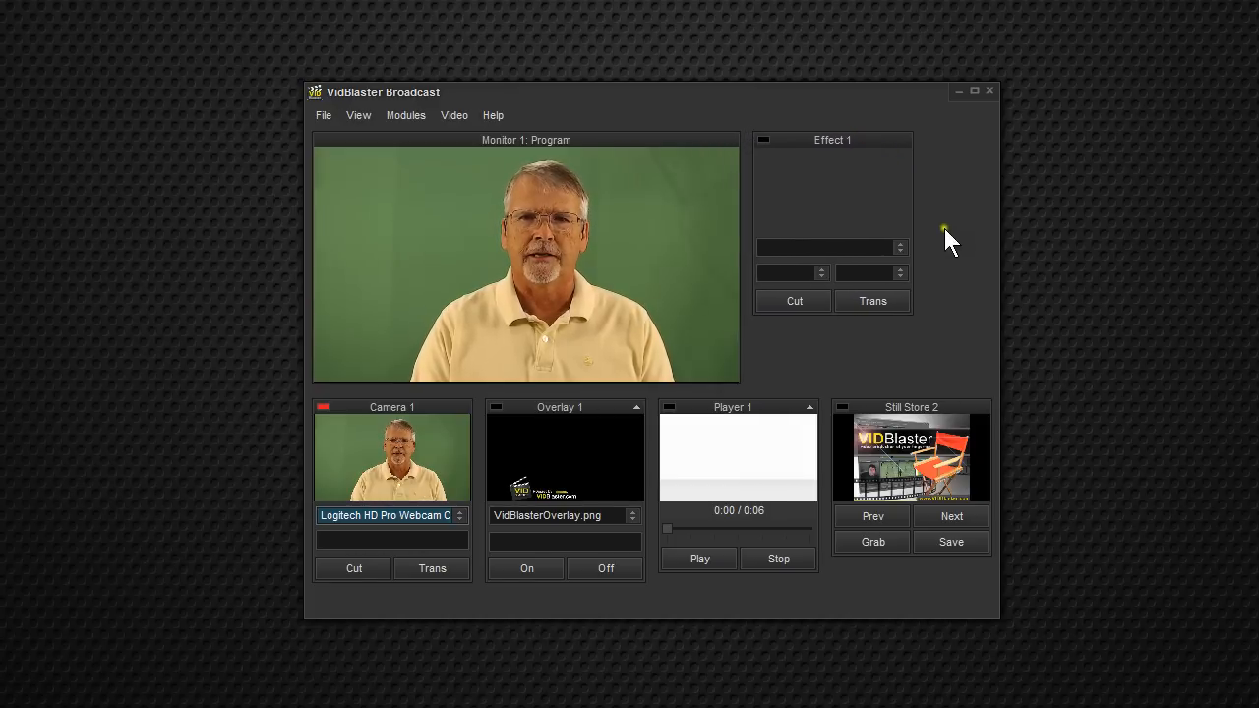
mouse_move(899, 247)
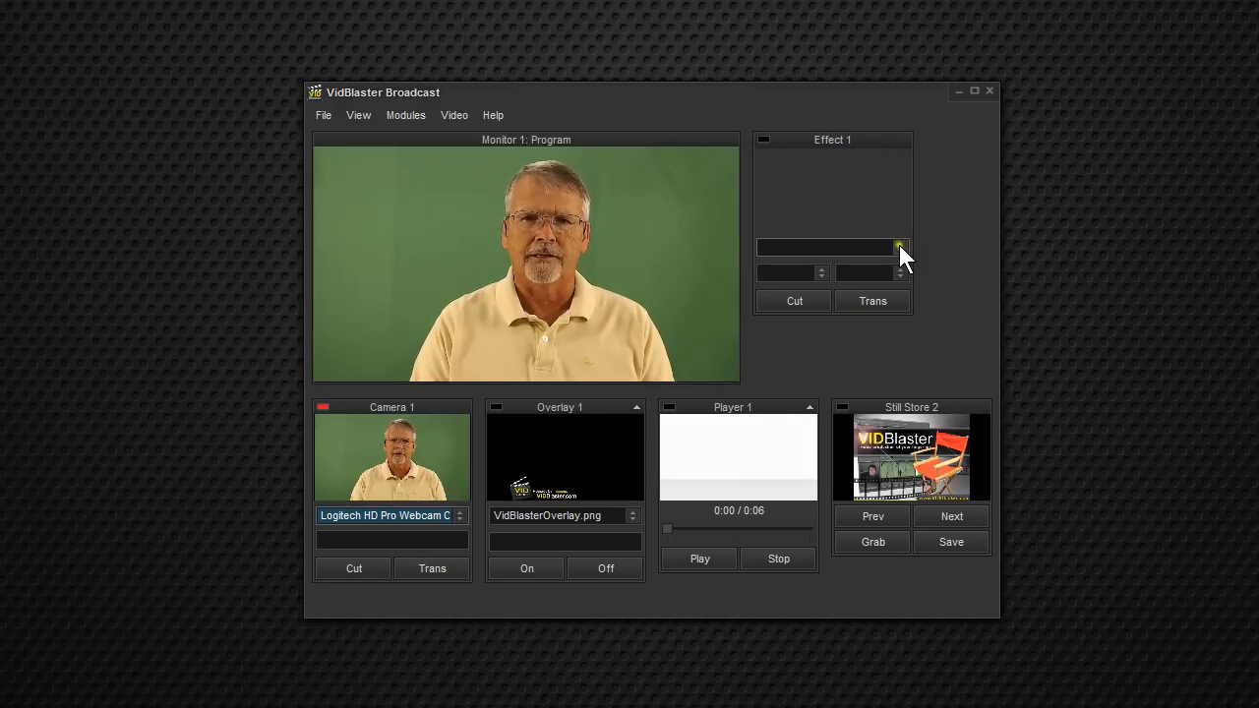
Set Effect 1 to Chroma Key, keying Camera 1 over a Still Store 2 background.
click(895, 247)
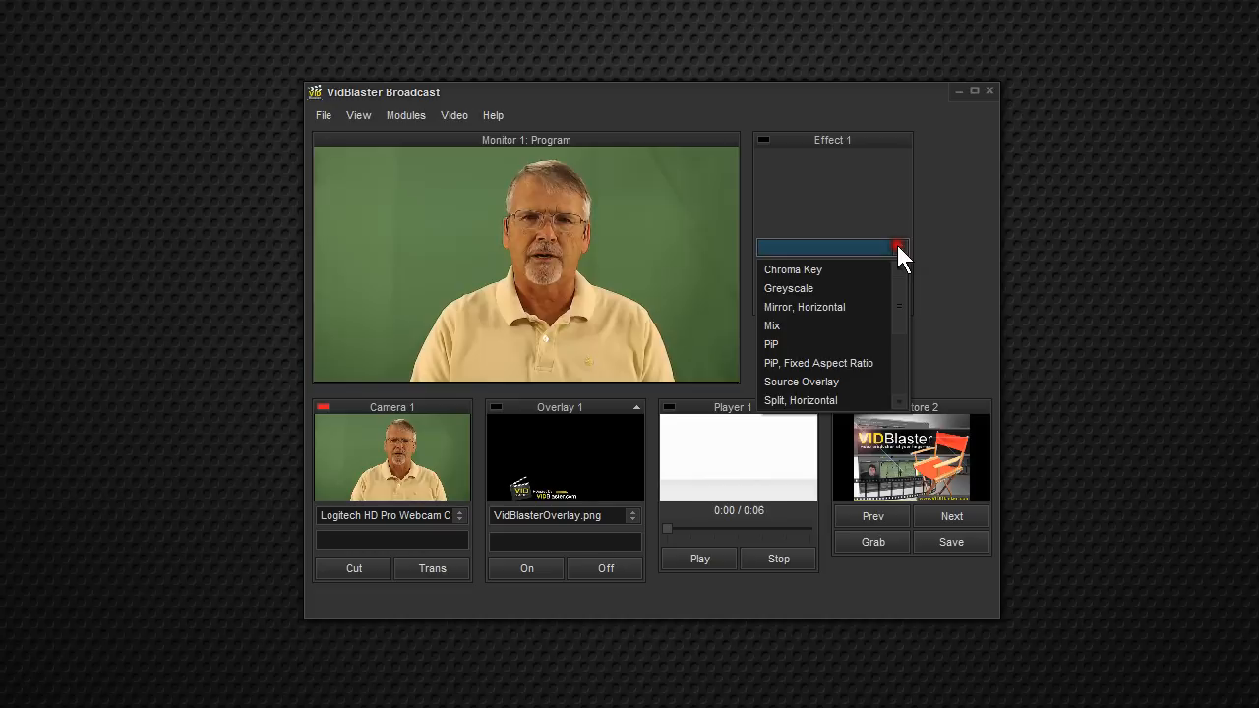
click(791, 269)
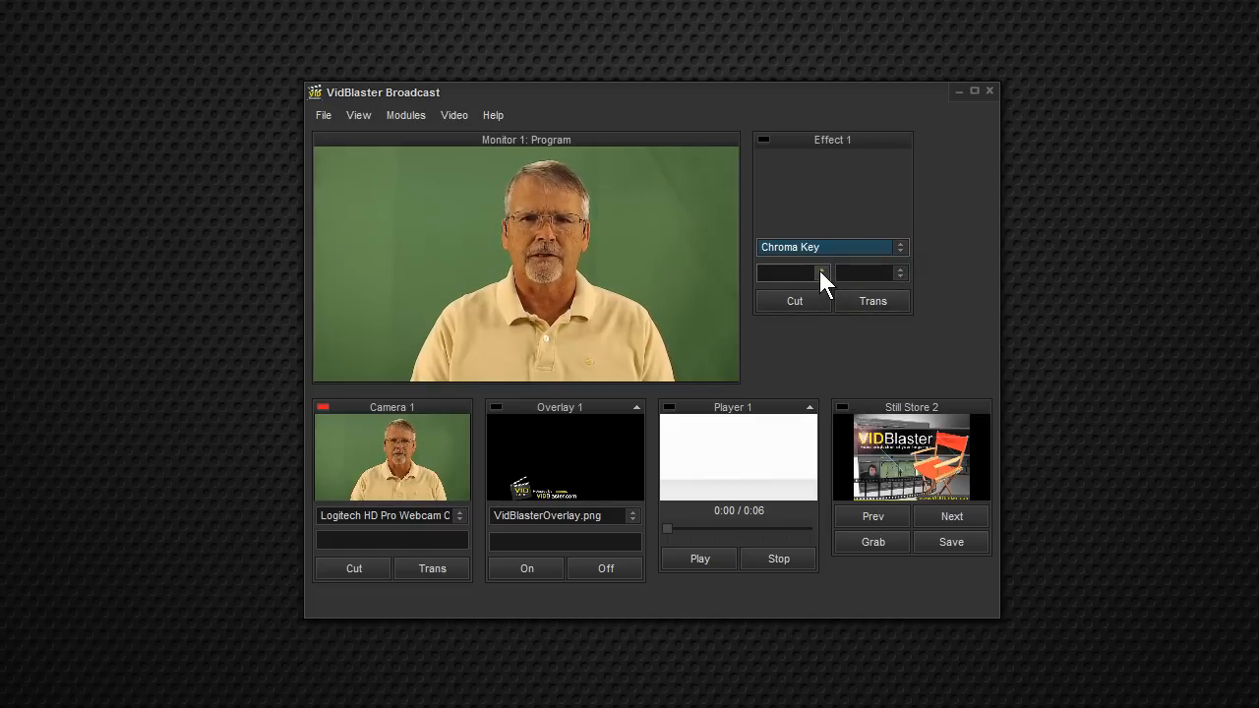
click(822, 273)
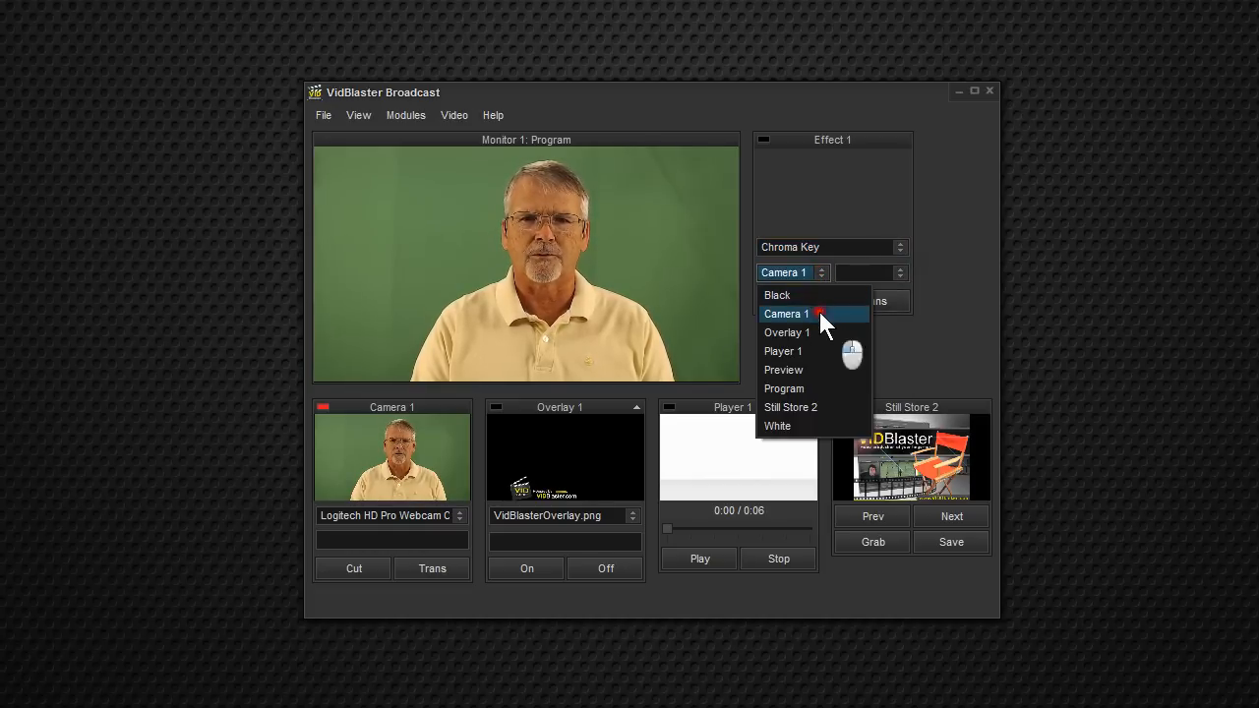
click(786, 313)
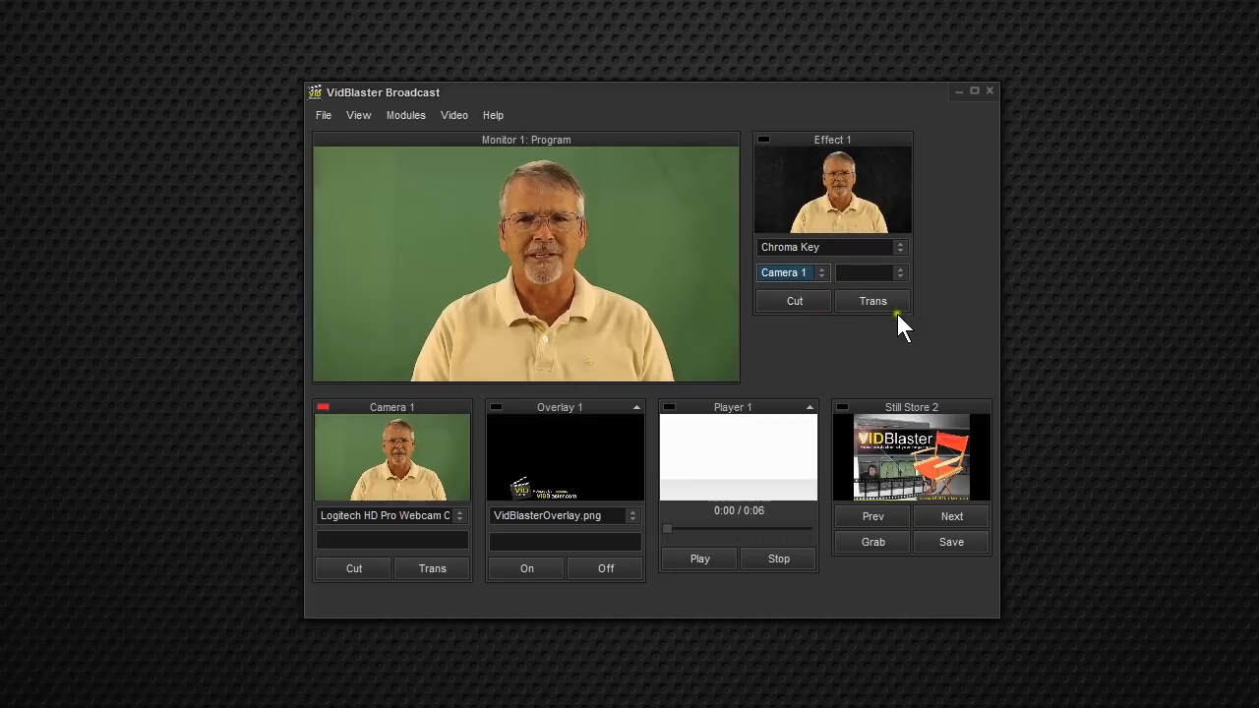
click(900, 272)
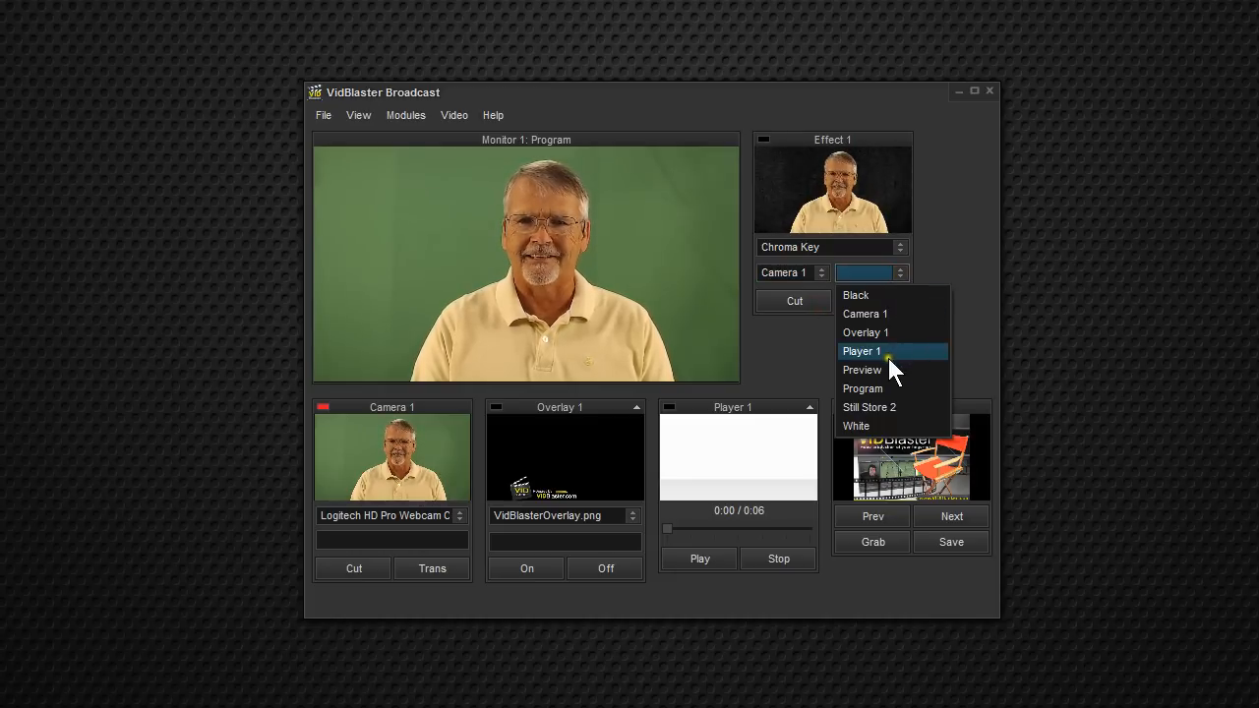
mouse_move(910, 407)
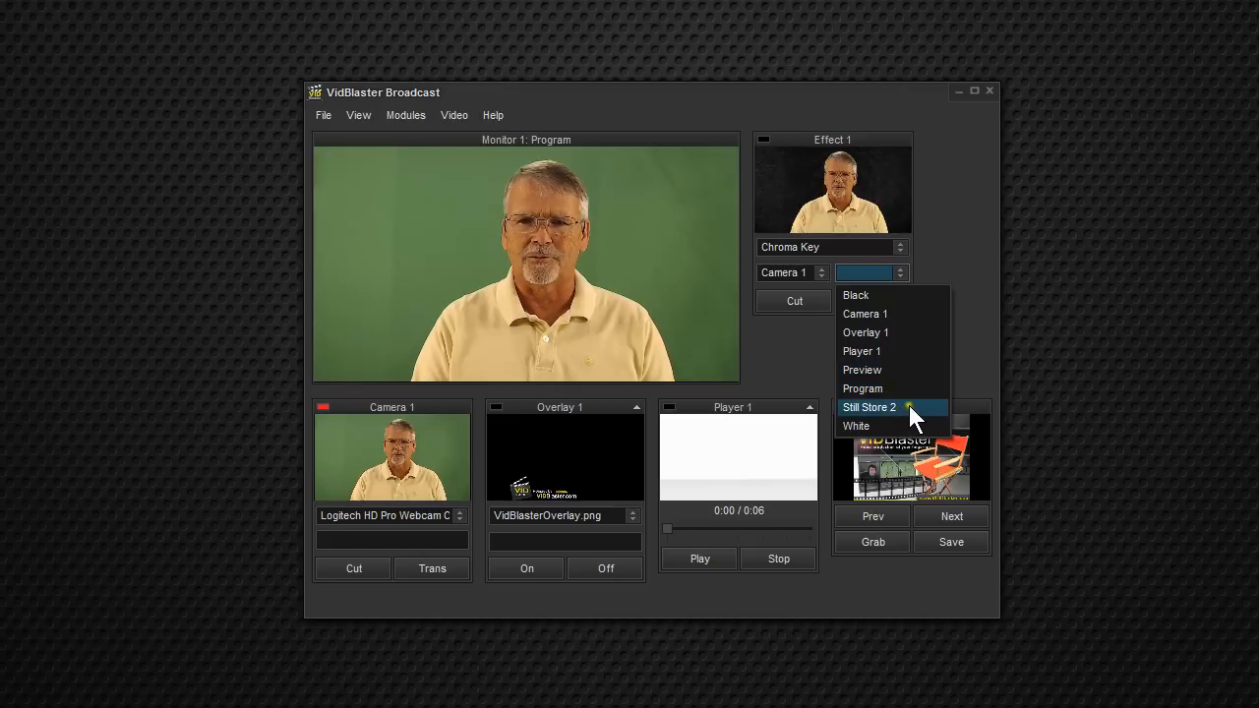
click(868, 407)
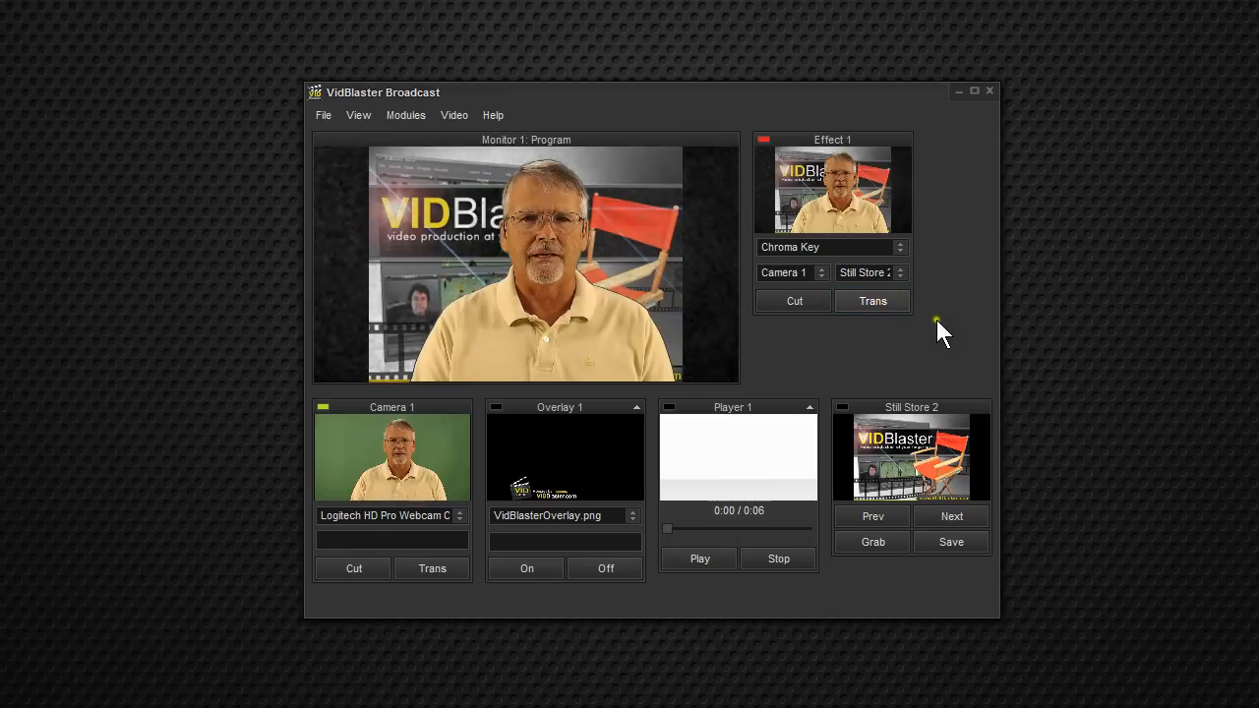
mouse_move(808, 204)
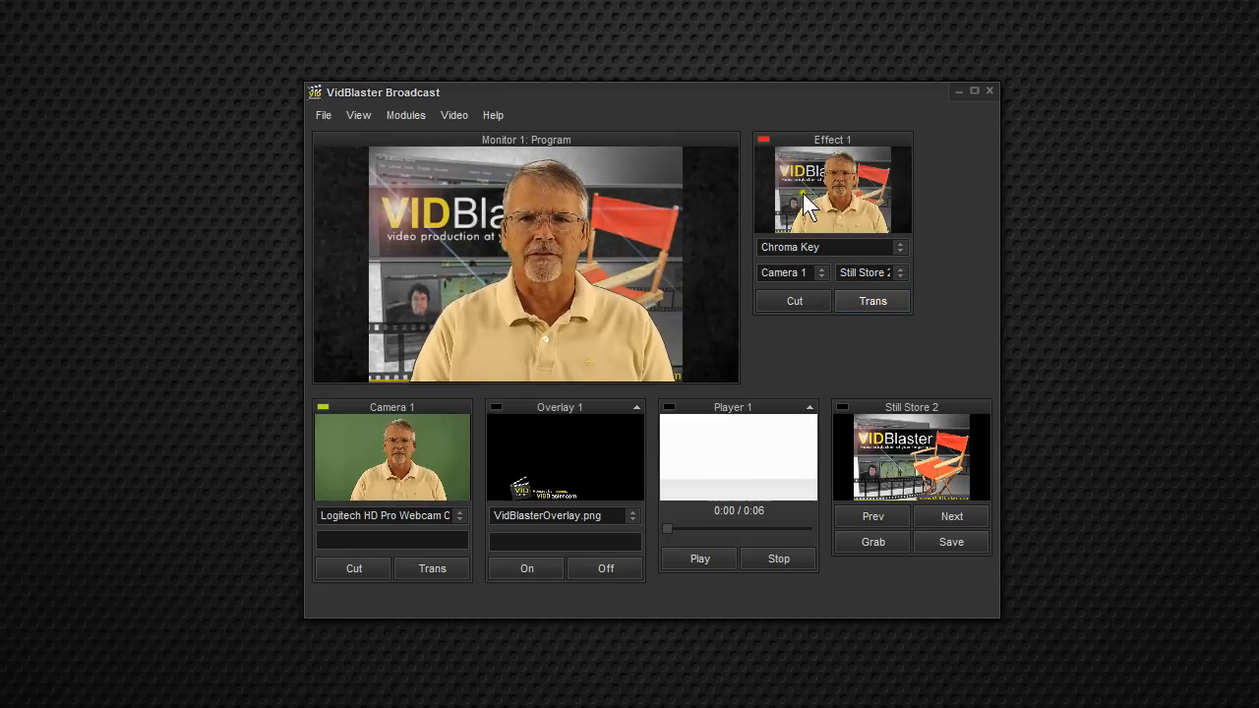
Auto-key the green background on Effect 1 and open its advanced key settings.
right_click(806, 204)
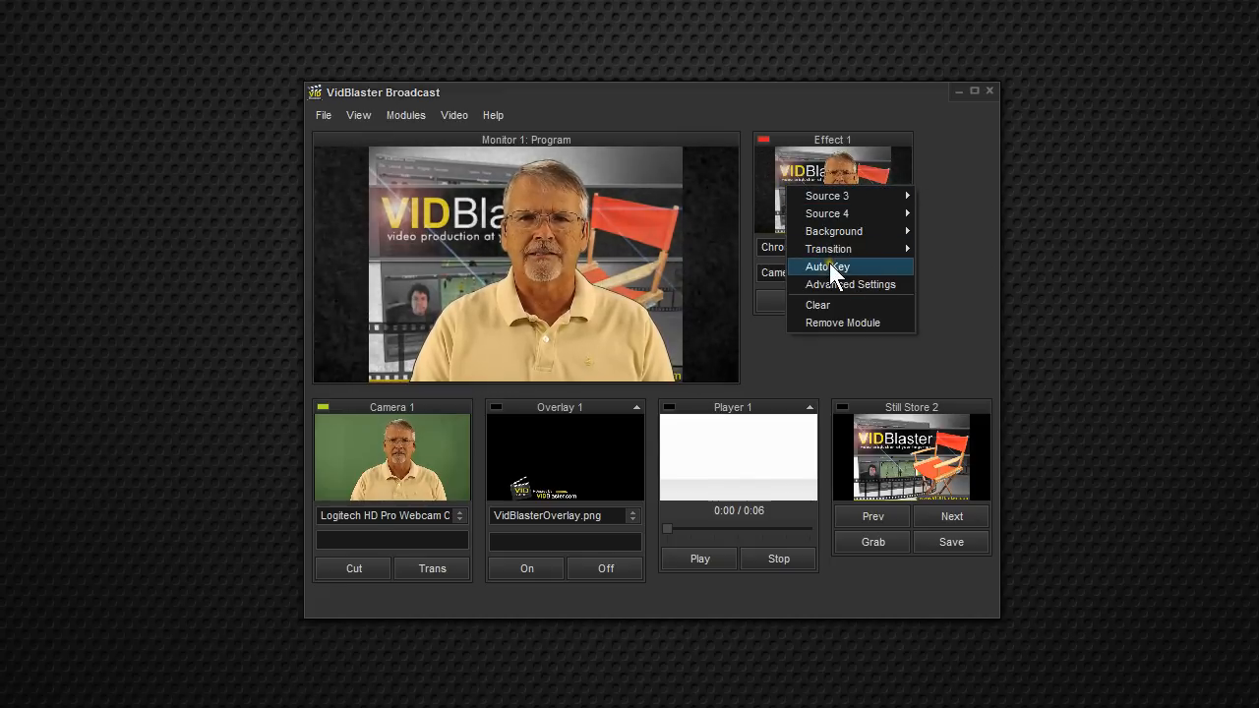
click(828, 266)
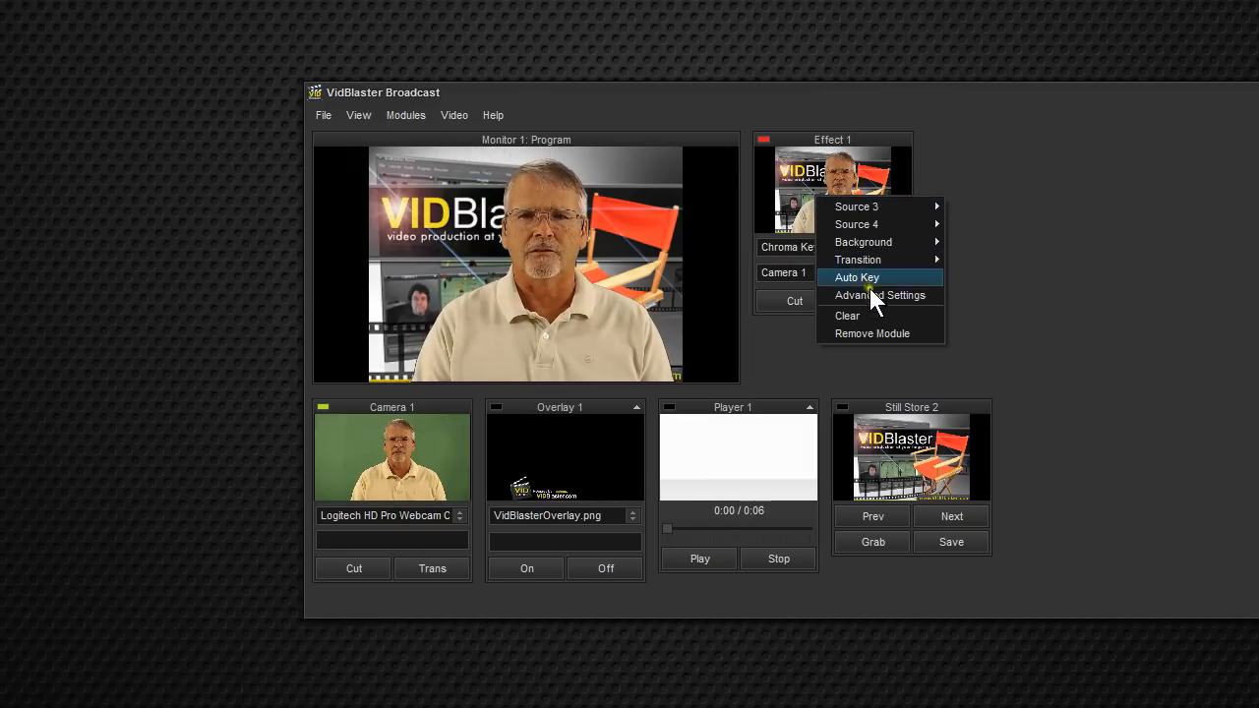
click(879, 295)
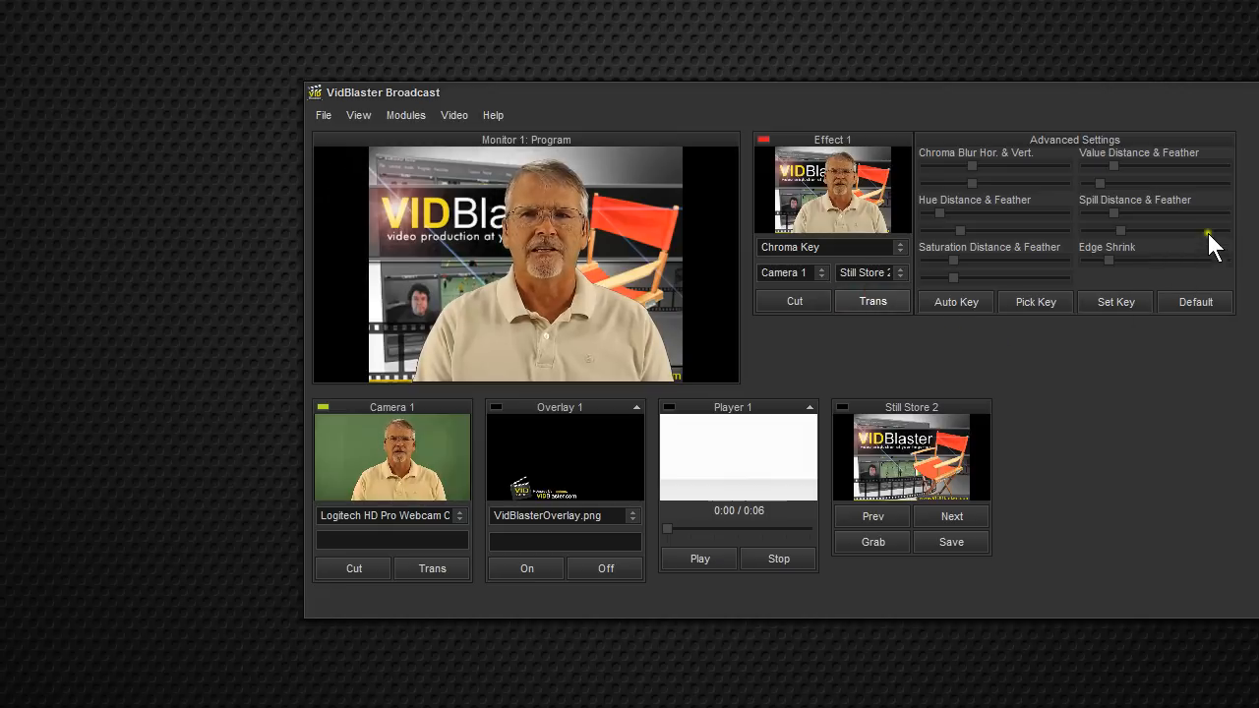